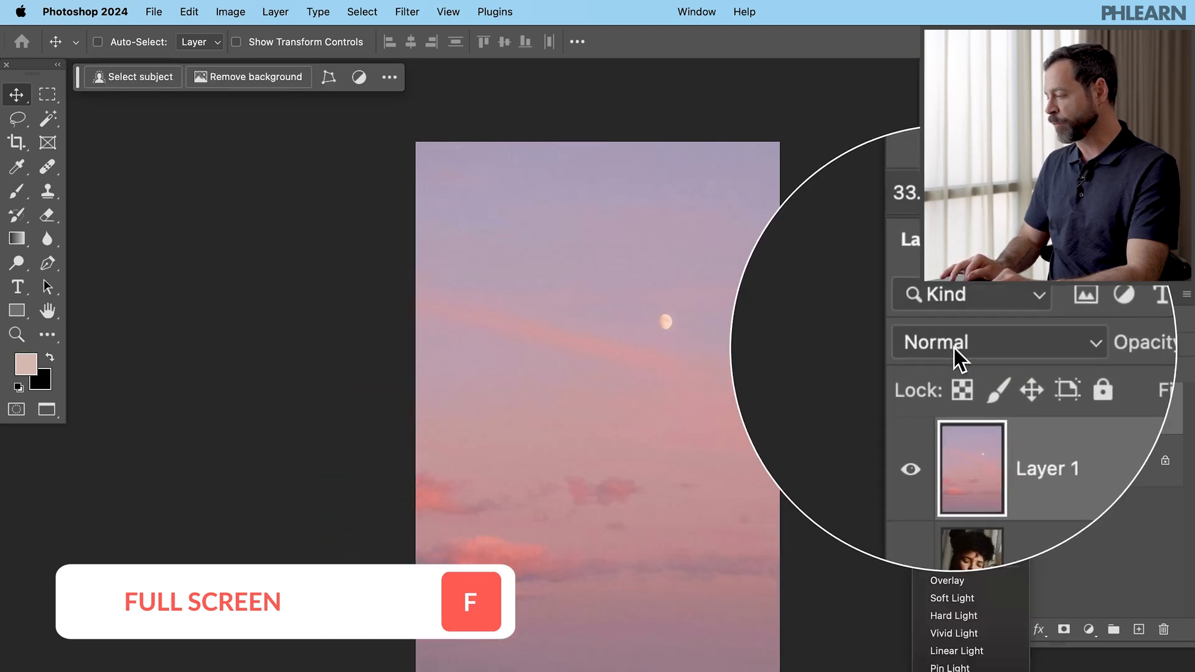
- Set the sky layer (Layer 1) blend mode to Screen
{"action": "left_click", "coordinate": [958, 505]}
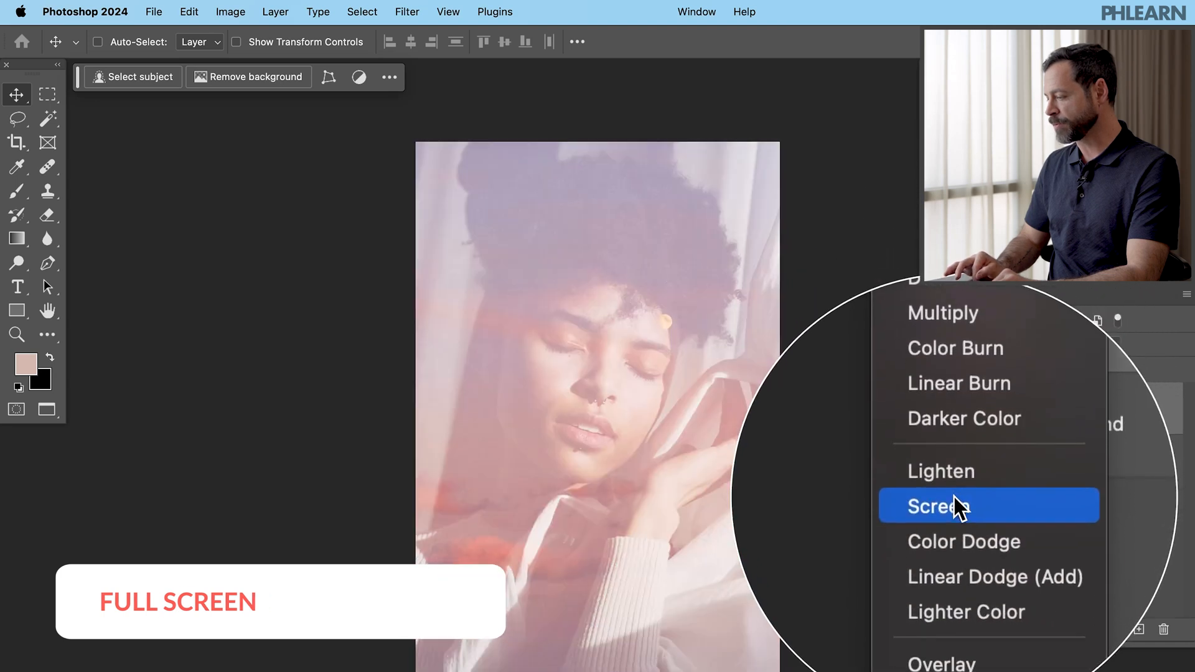
{"action": "left_click", "coordinate": [957, 506]}
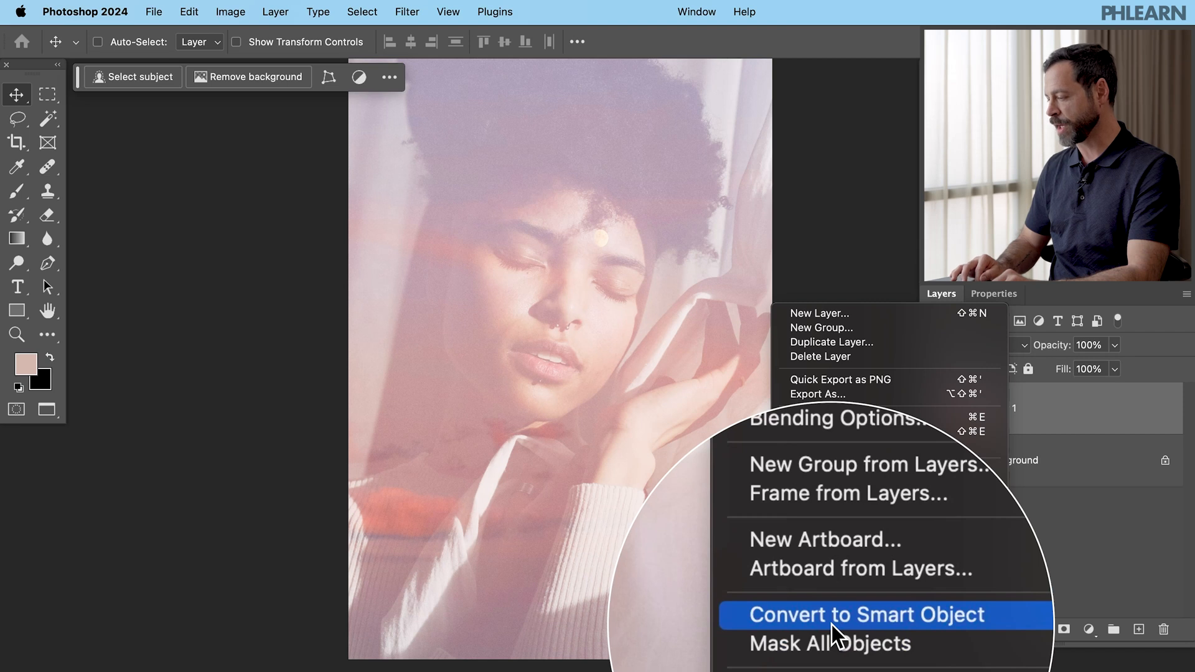
- Convert the sky layer to a Smart Object and start a Gaussian Blur on it
{"action": "left_click", "coordinate": [866, 615]}
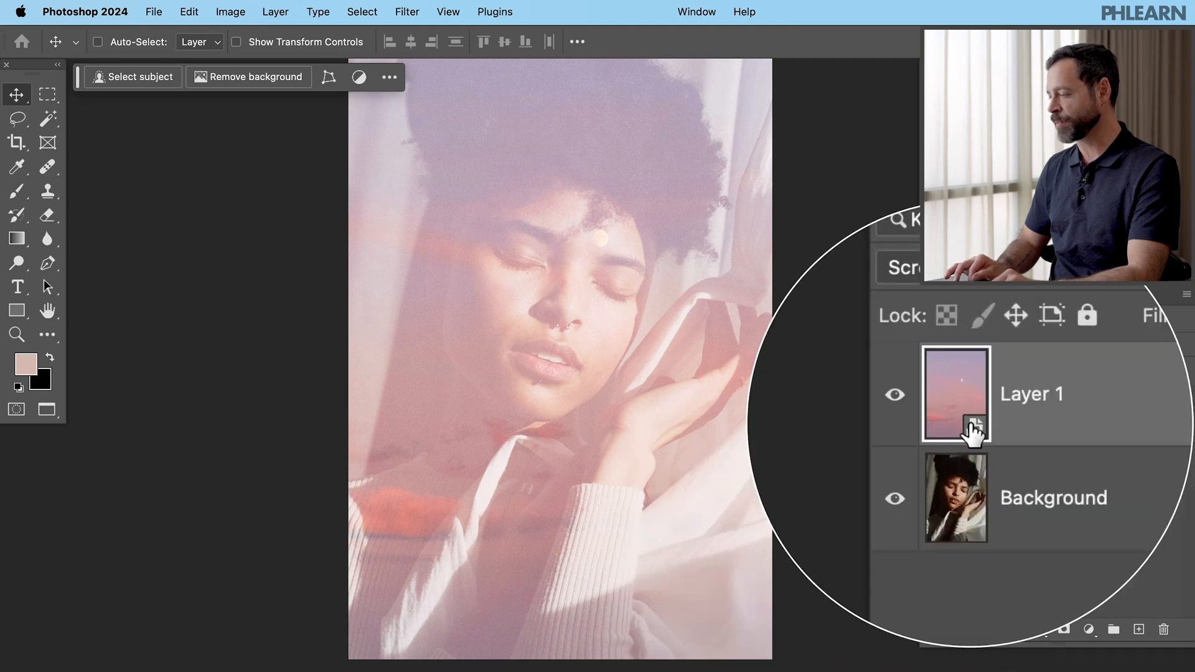
{"action": "left_click", "coordinate": [408, 10]}
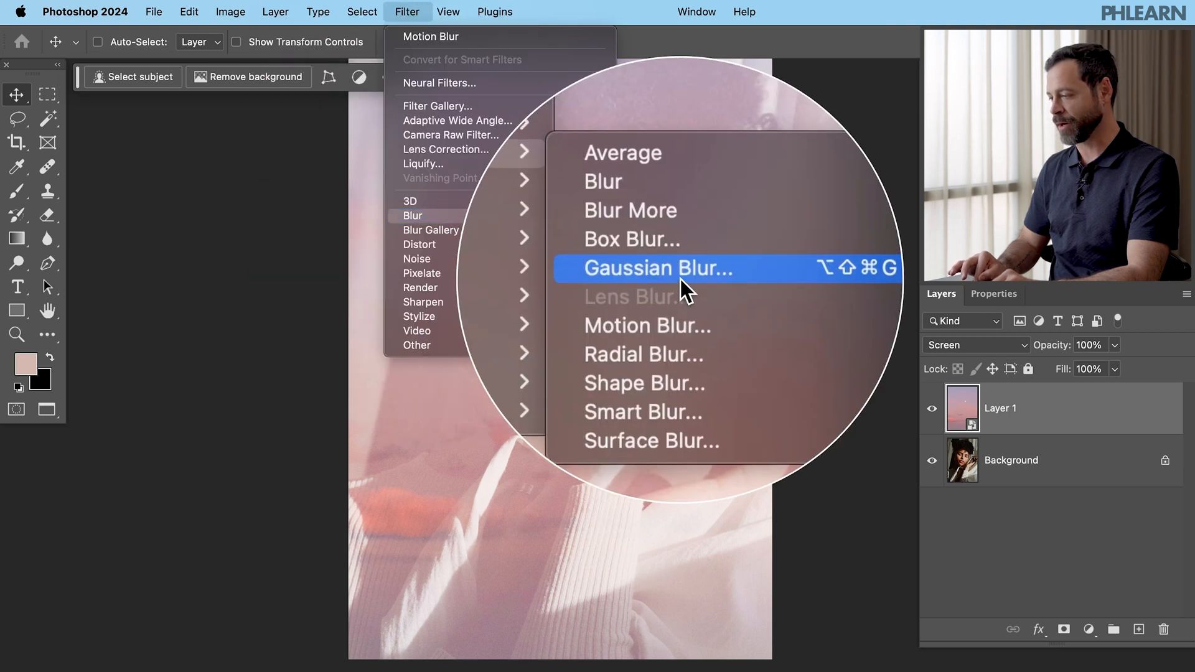
{"action": "left_click", "coordinate": [657, 269]}
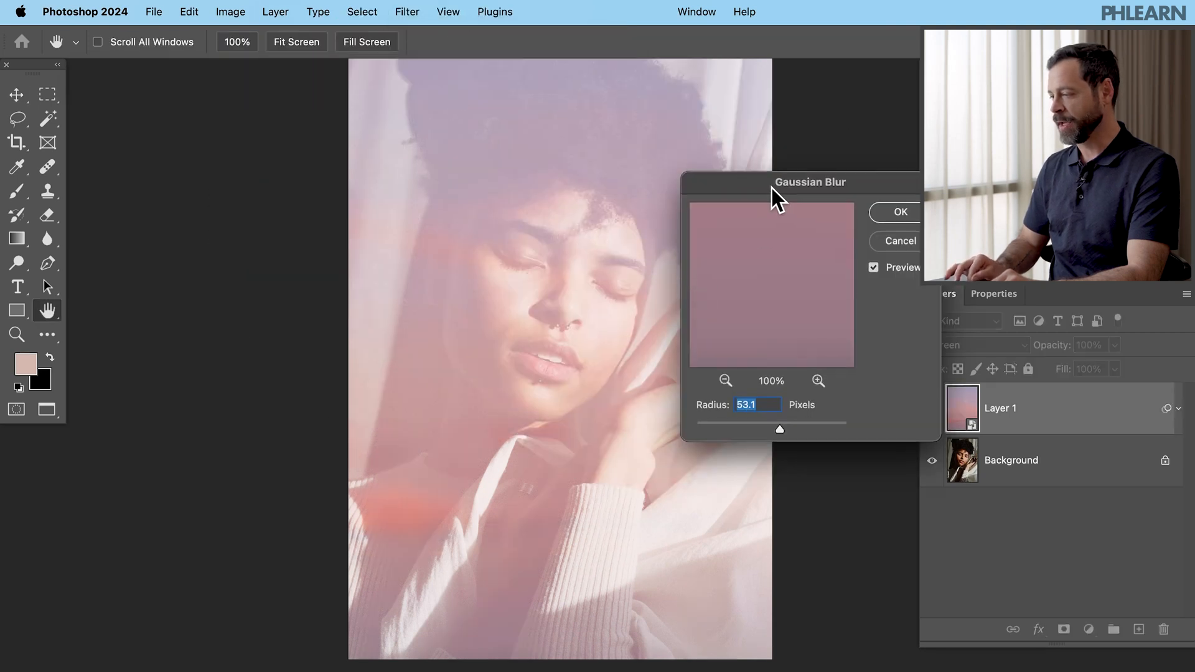
{"action": "left_click_drag", "start_coordinate": [811, 182], "coordinate": [251, 178]}
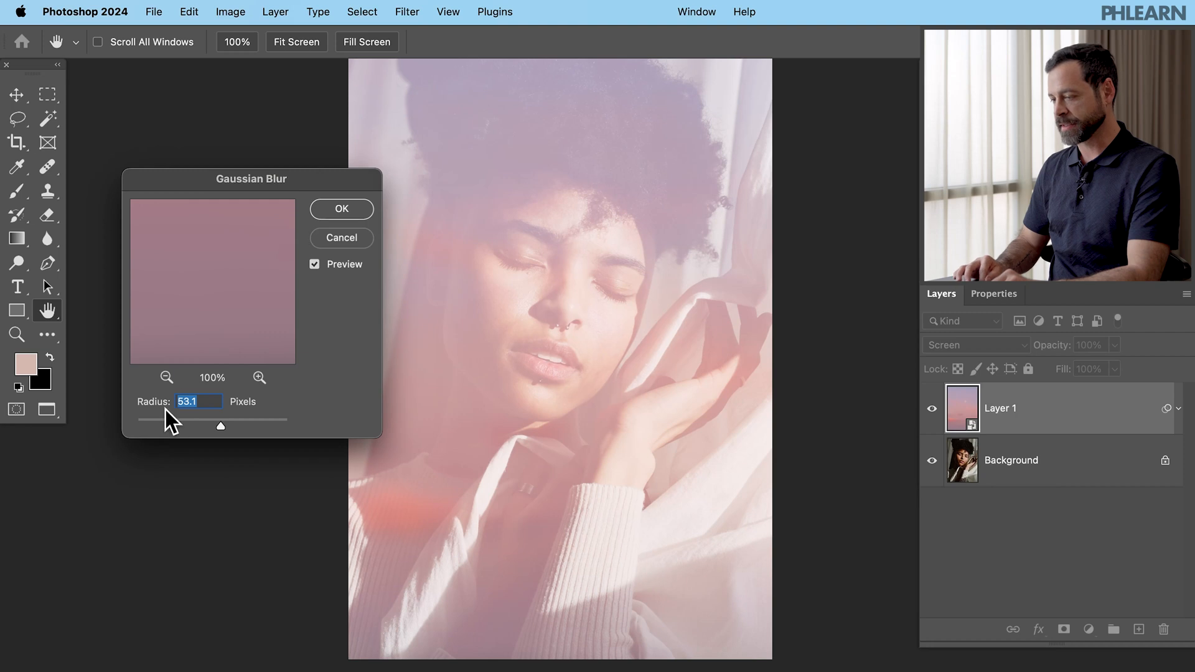
- Apply the Gaussian Blur at about 153 px radius
{"action": "left_click_drag", "start_coordinate": [219, 426], "coordinate": [157, 420]}
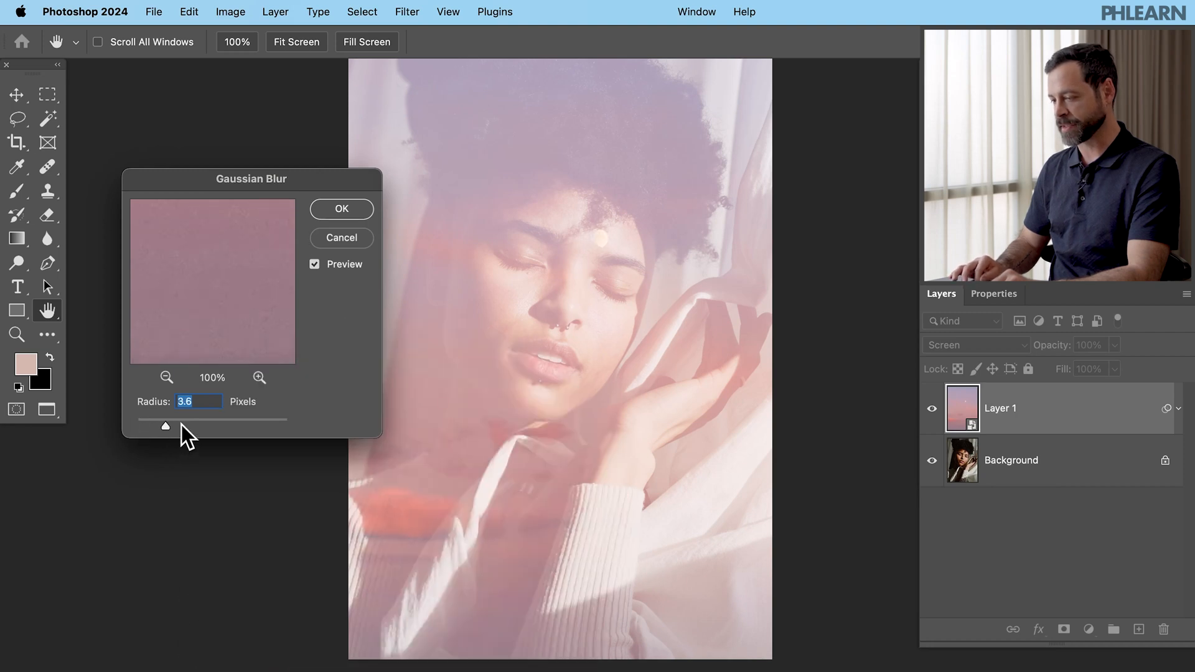
{"action": "left_click_drag", "start_coordinate": [165, 426], "coordinate": [220, 420]}
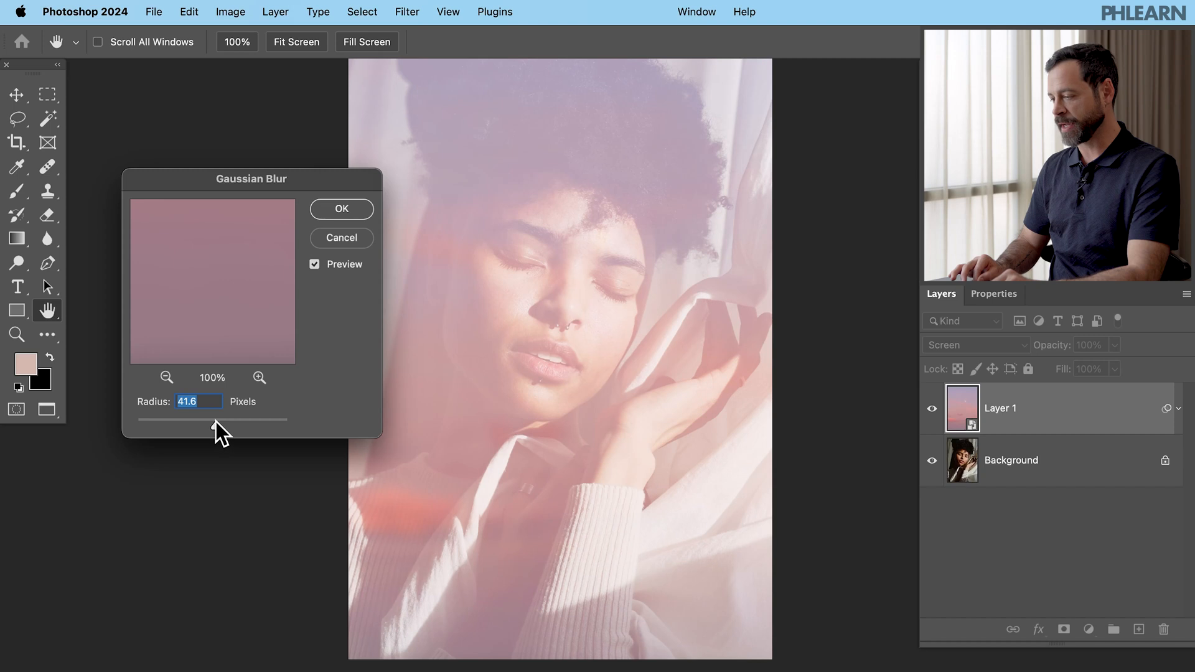
{"action": "left_click_drag", "start_coordinate": [216, 419], "coordinate": [237, 420]}
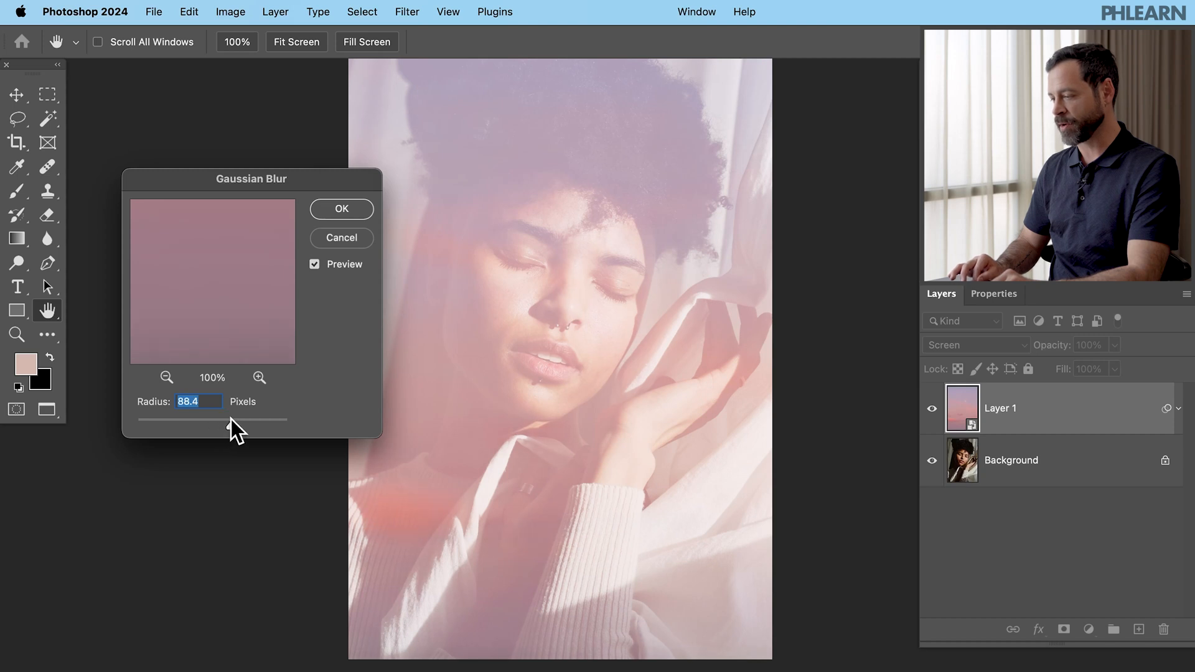
{"action": "left_click_drag", "start_coordinate": [233, 420], "coordinate": [256, 420]}
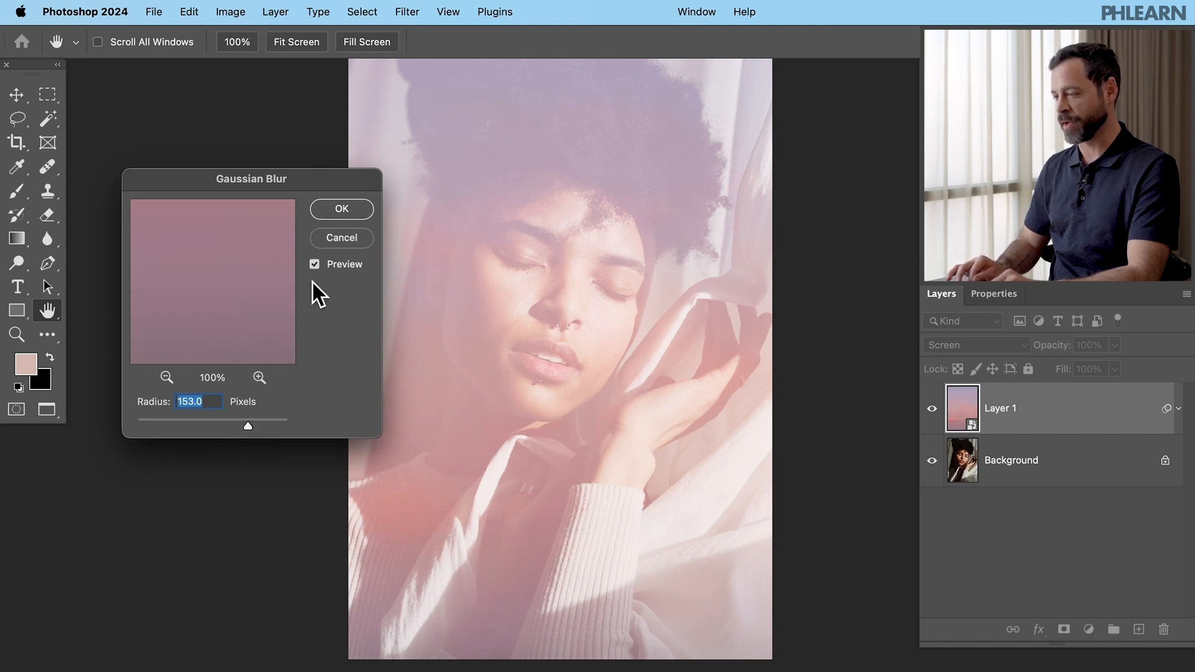
{"action": "left_click", "coordinate": [341, 209]}
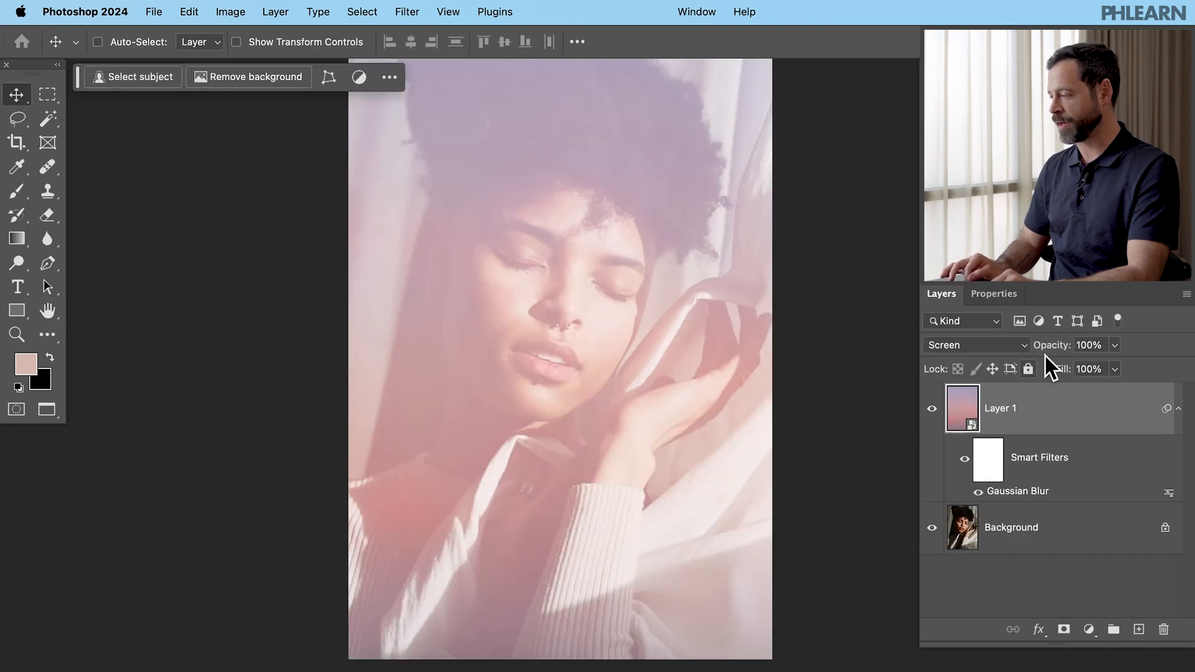
- Lower the sky layer's opacity to 78%
{"action": "left_click_drag", "start_coordinate": [1089, 345], "coordinate": [1052, 345]}
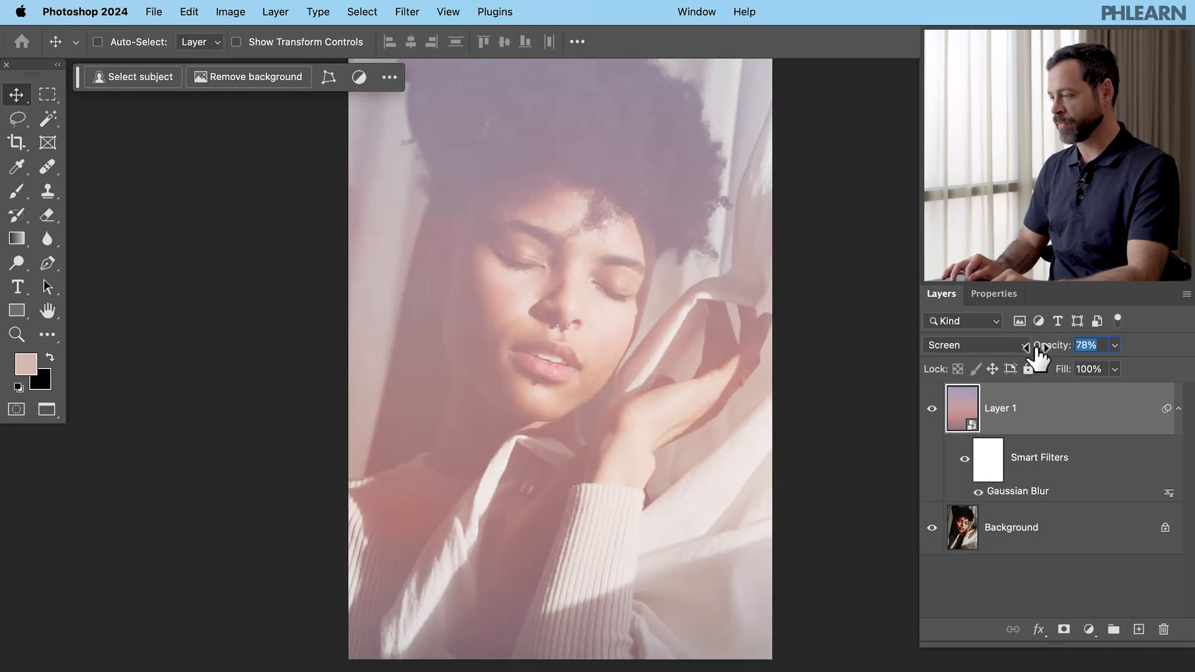
{"action": "left_click_drag", "start_coordinate": [1055, 345], "coordinate": [1036, 344]}
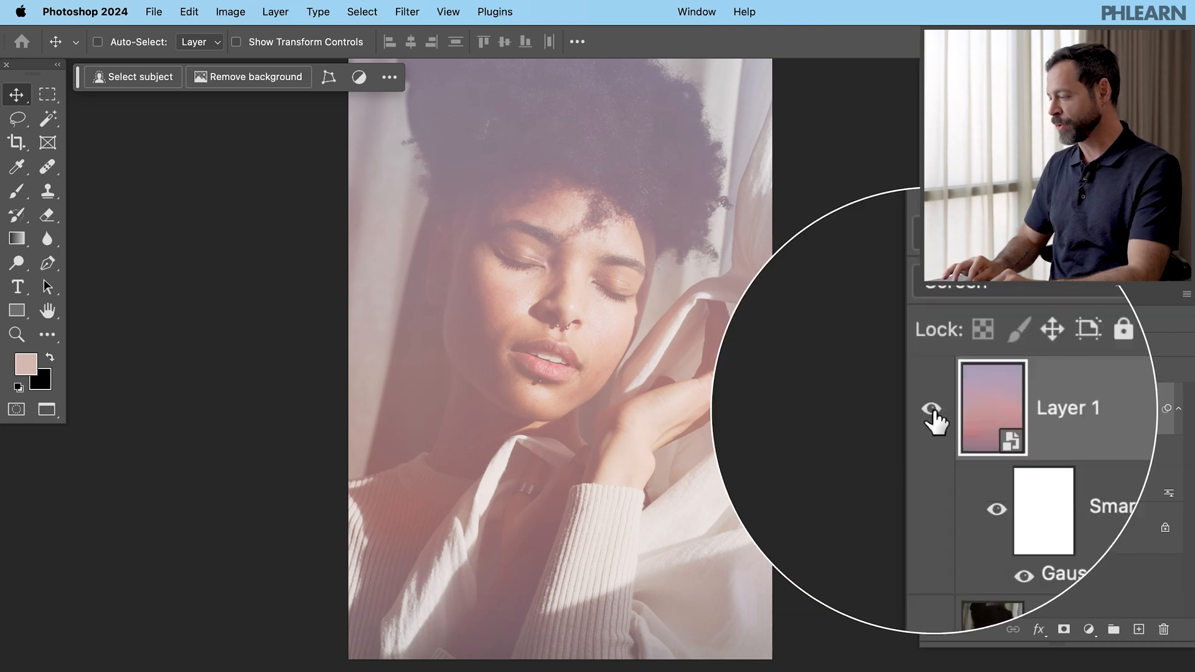
- Hide the sky layer and add a Gradient Map adjustment above the Background layer
{"action": "left_click", "coordinate": [931, 406]}
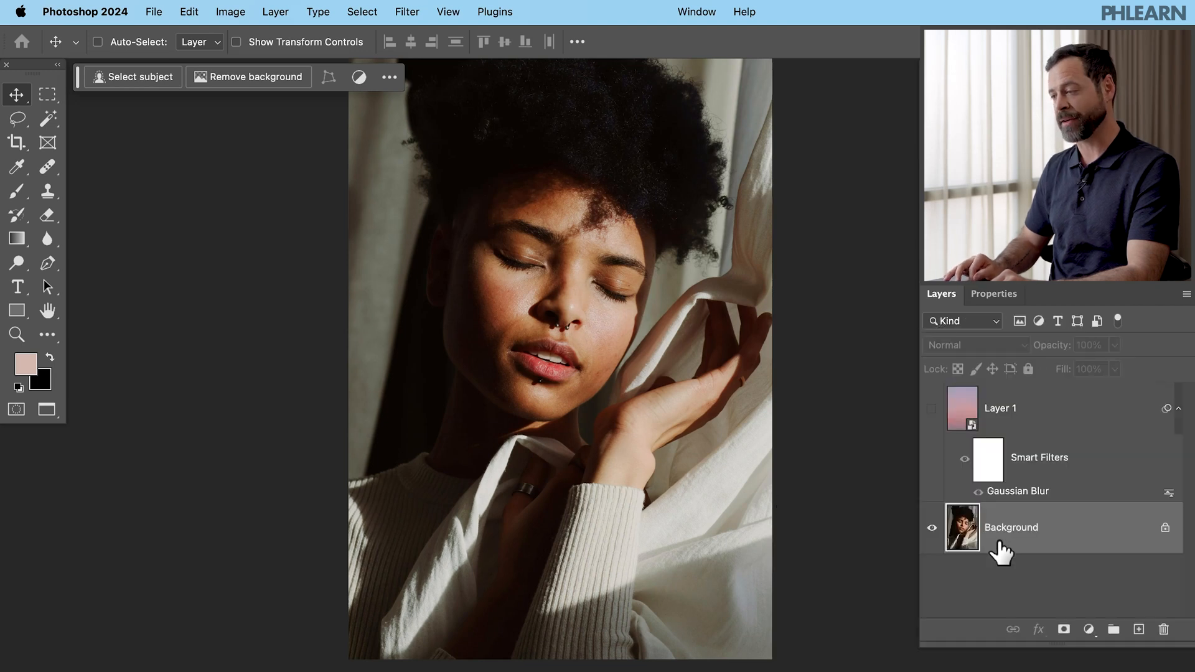
{"action": "left_click", "coordinate": [281, 11]}
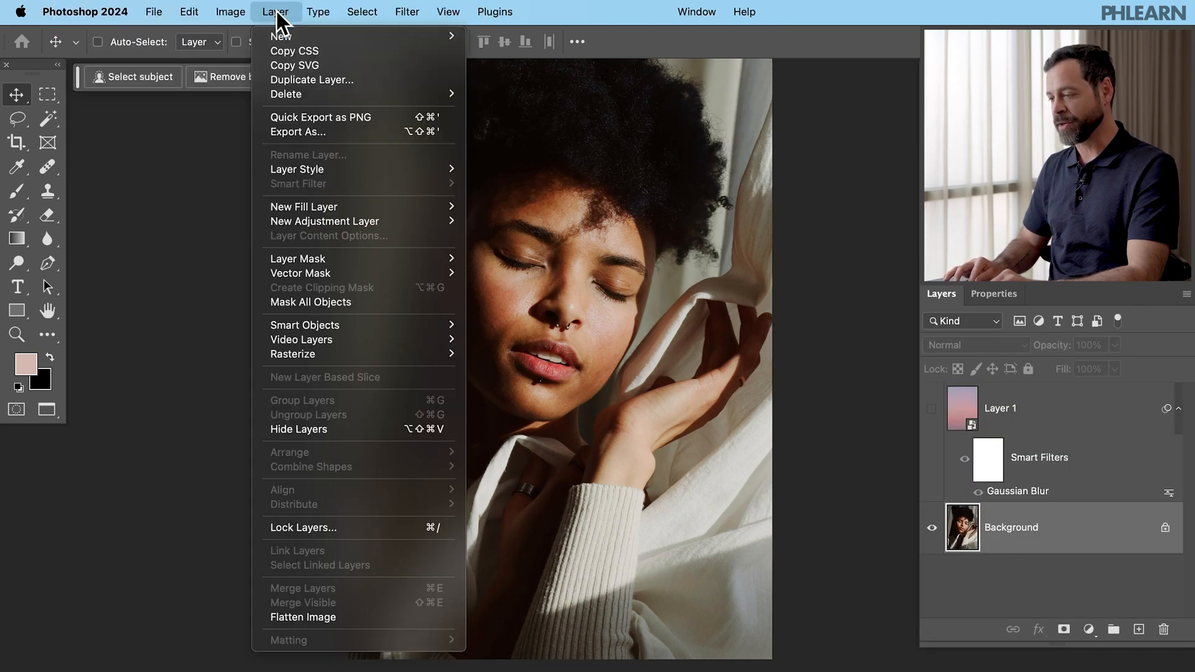
{"action": "mouse_move", "coordinate": [341, 236]}
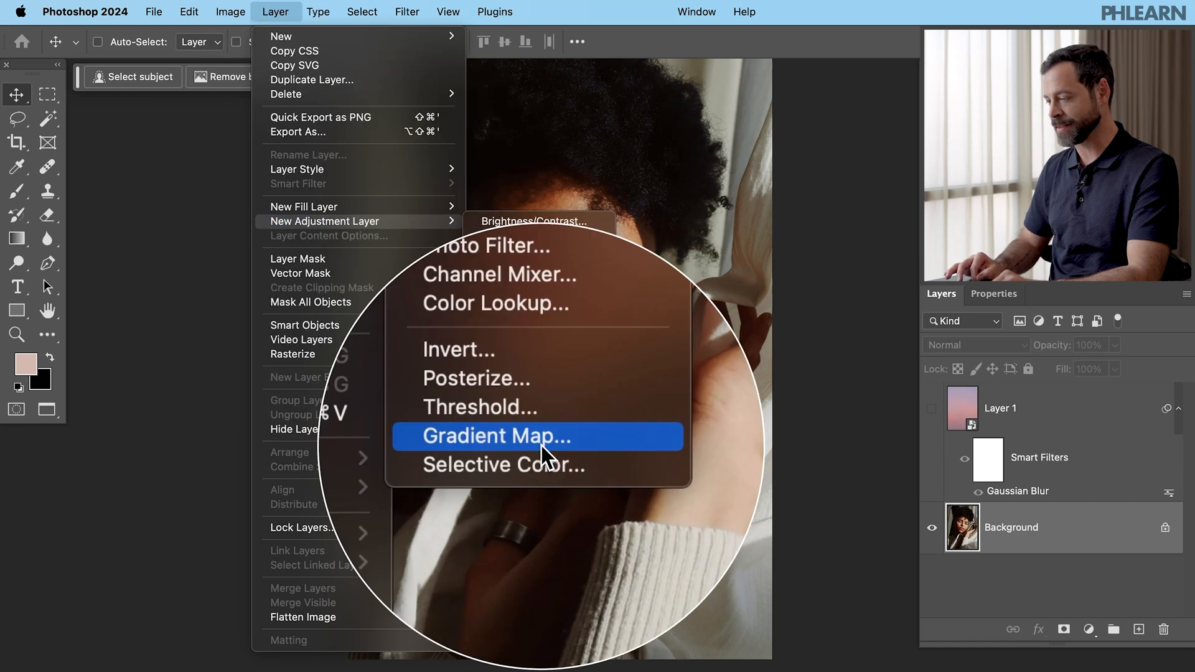
{"action": "left_click", "coordinate": [501, 437]}
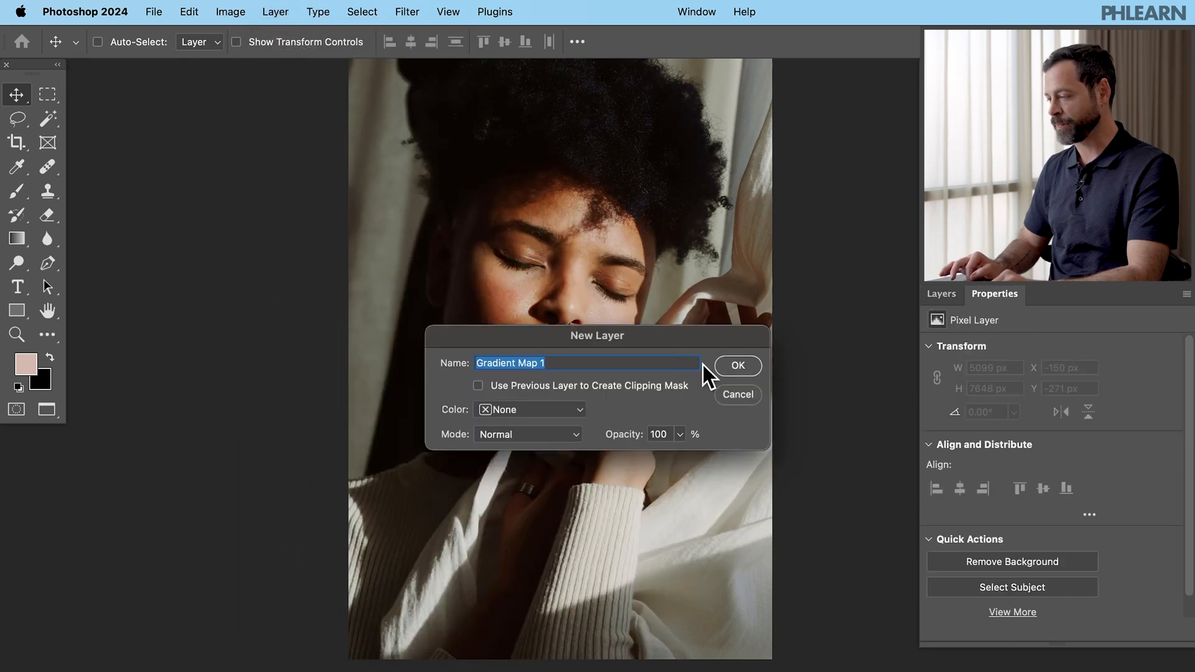
{"action": "left_click", "coordinate": [737, 366]}
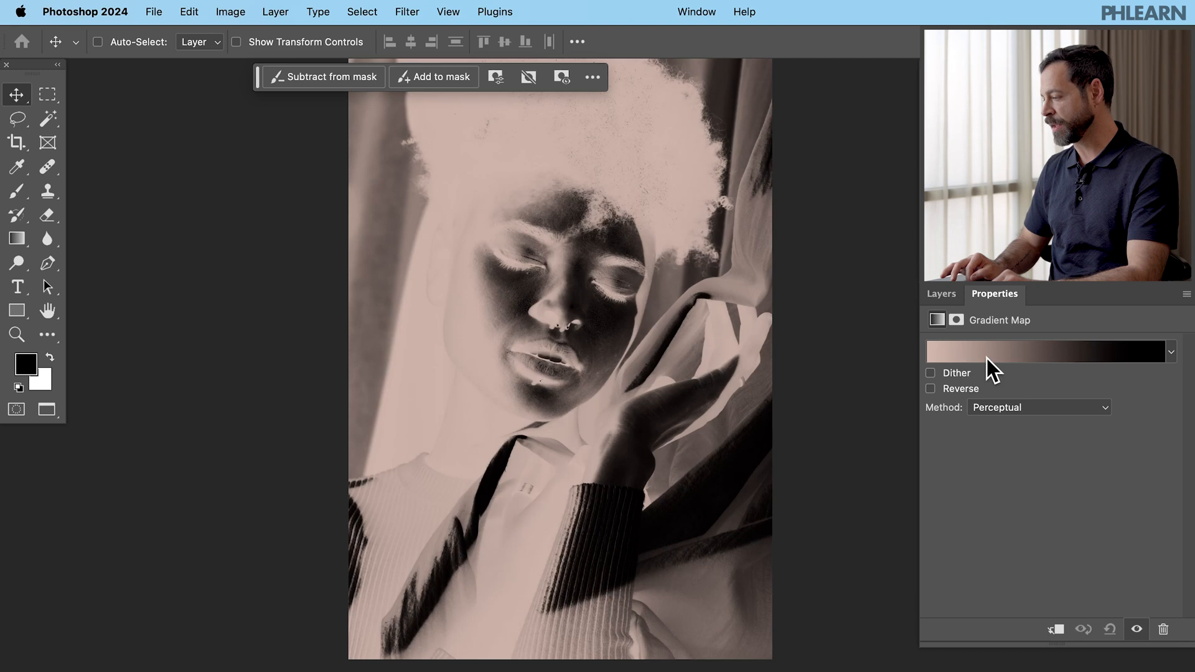
{"action": "mouse_move", "coordinate": [1056, 361]}
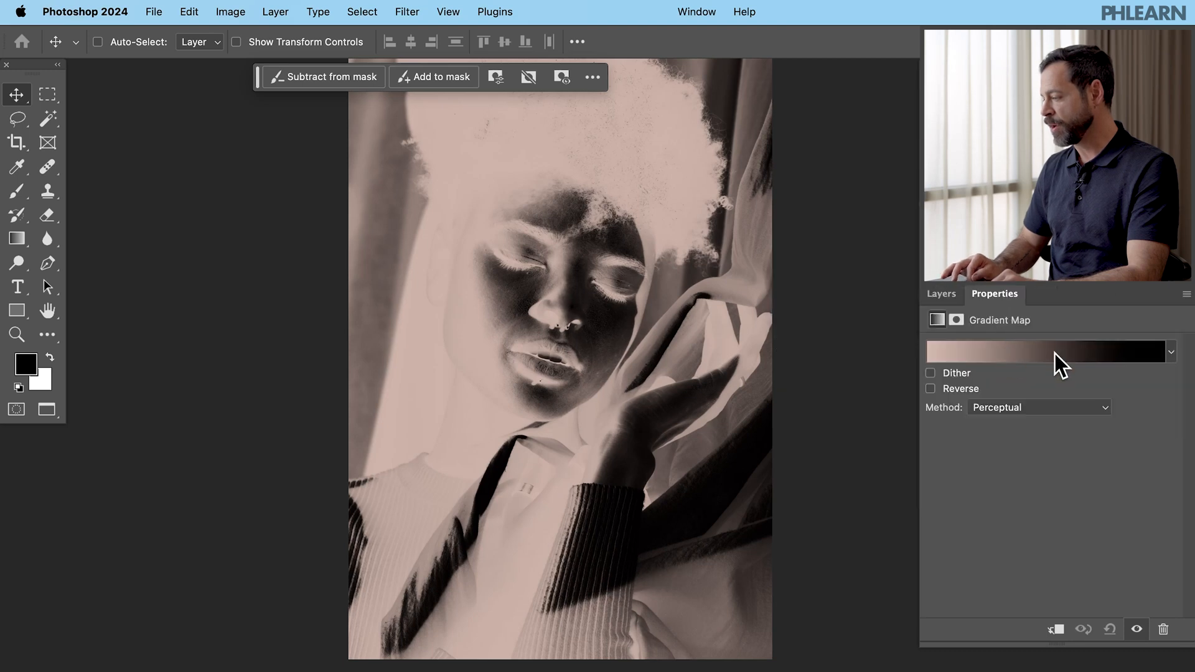
- Choose the peach-to-purple preset from the Purples gradient folder
{"action": "left_click", "coordinate": [1170, 351]}
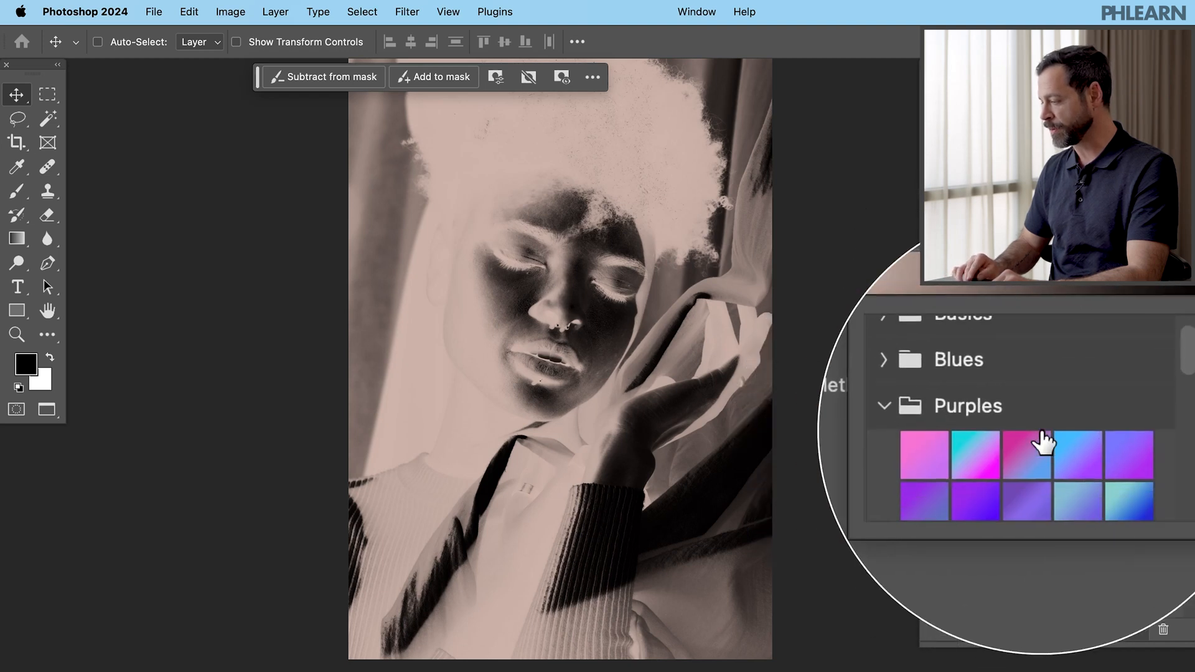
{"action": "scroll", "scroll_direction": "down", "scroll_amount": 3}
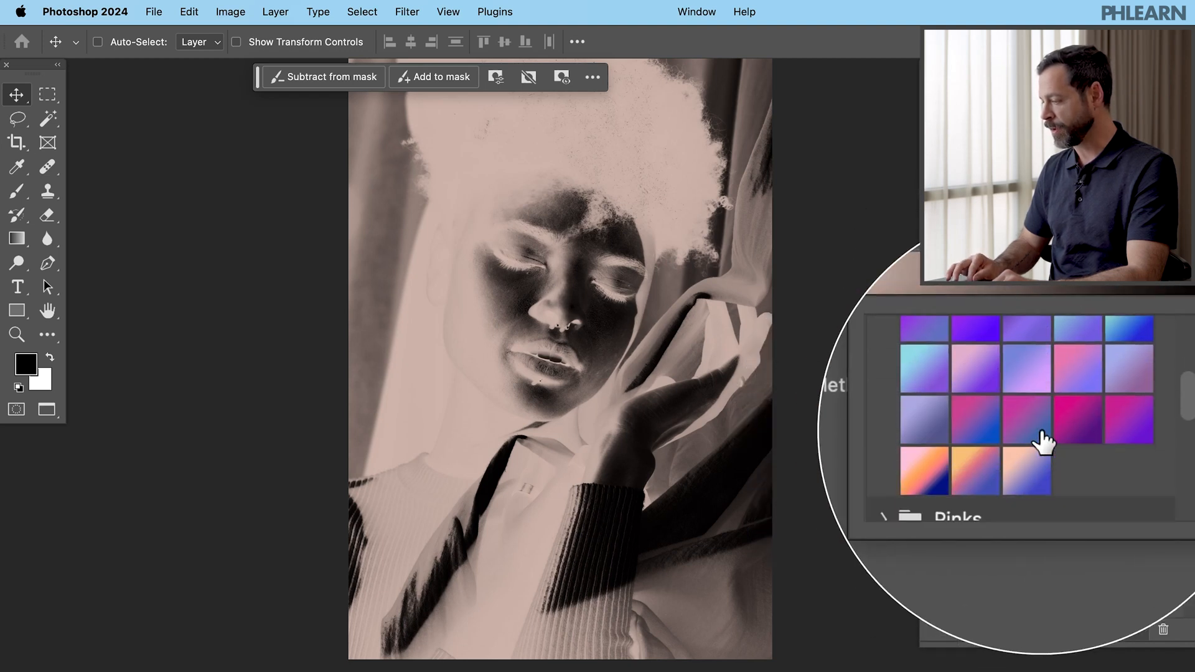
{"action": "left_click", "coordinate": [1009, 452]}
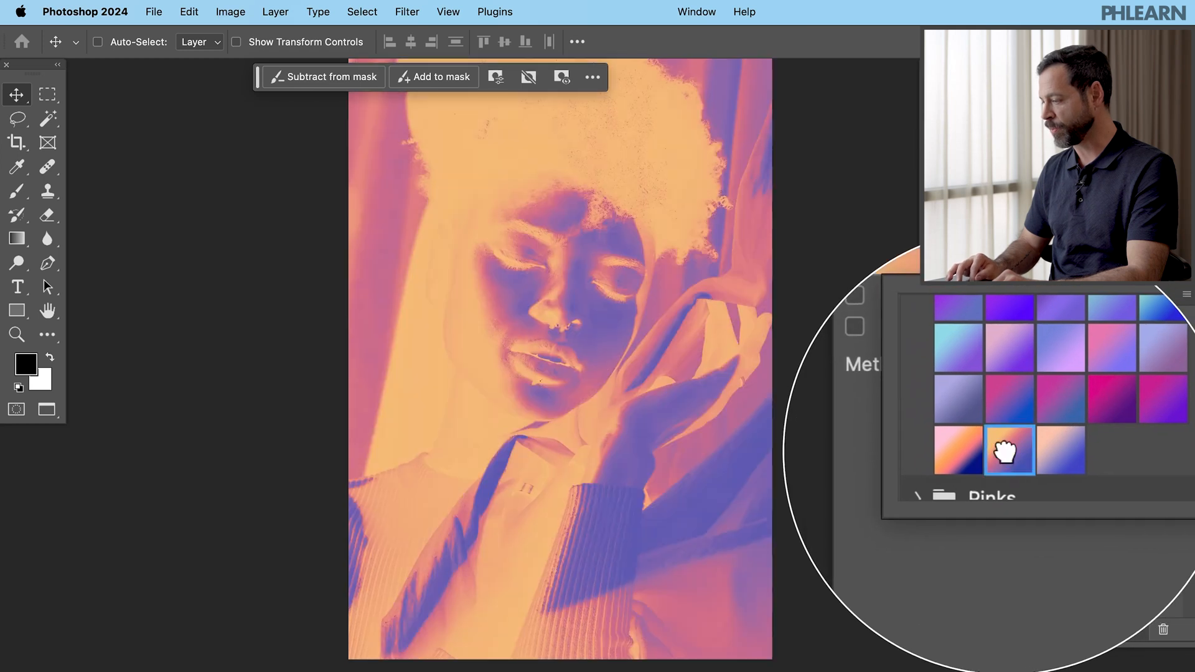
{"action": "left_click", "coordinate": [1008, 451]}
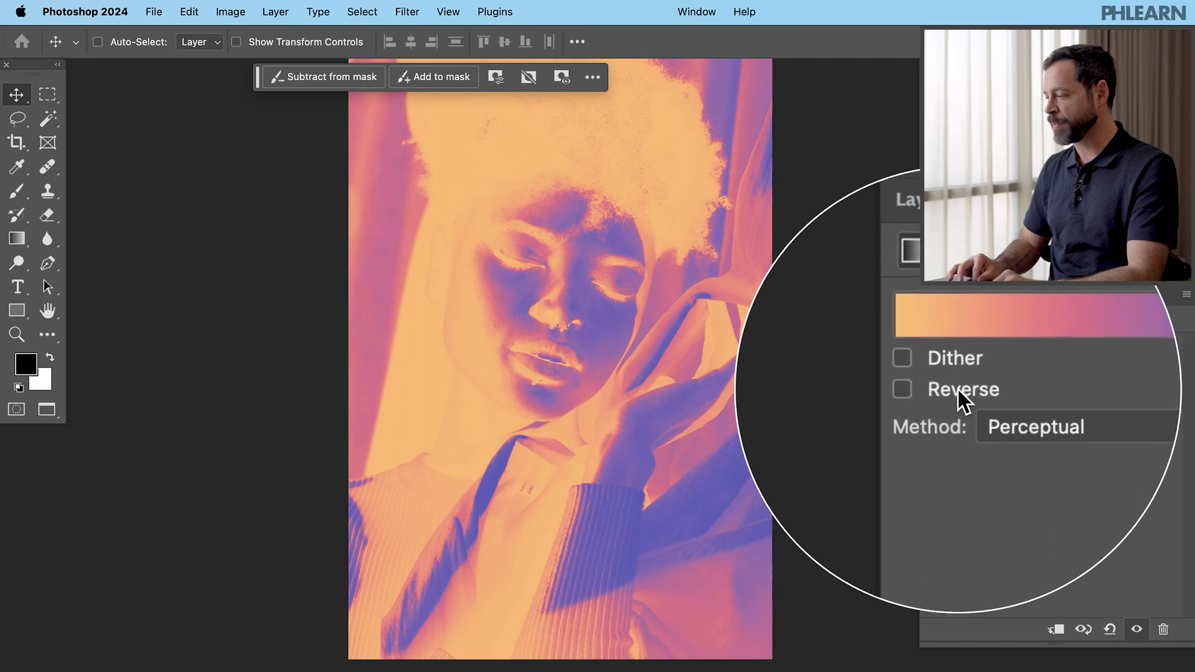
- Reverse the gradient so shadows go purple and highlights pink-orange, comparing both
{"action": "left_click", "coordinate": [902, 390]}
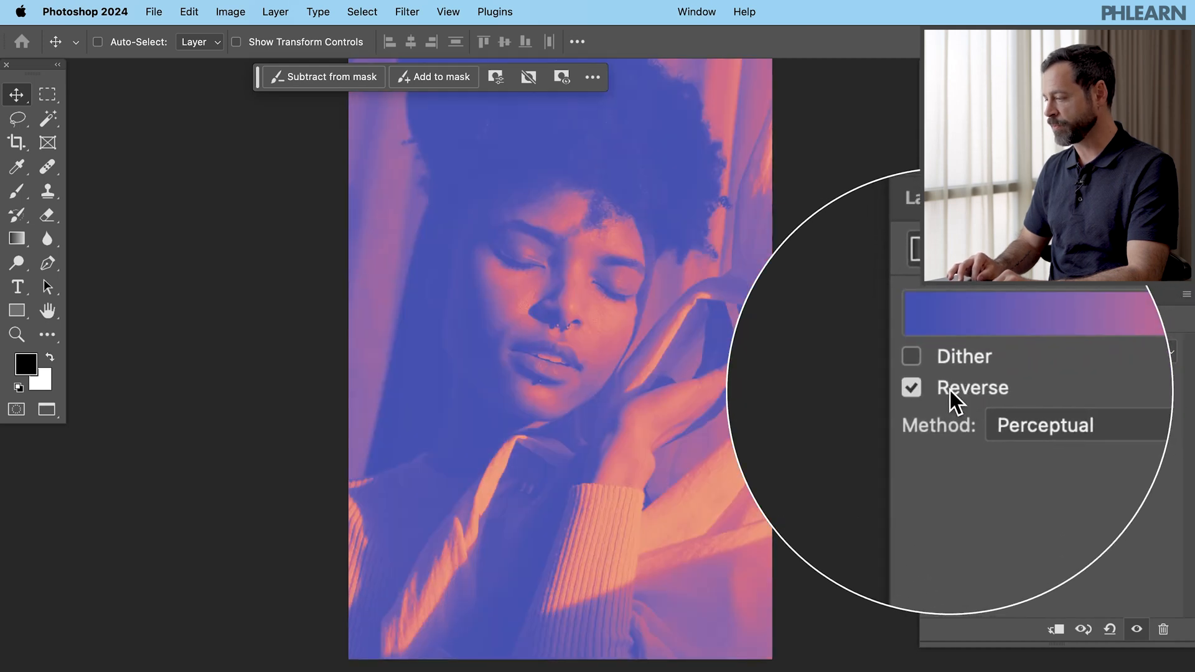
{"action": "left_click", "coordinate": [912, 389]}
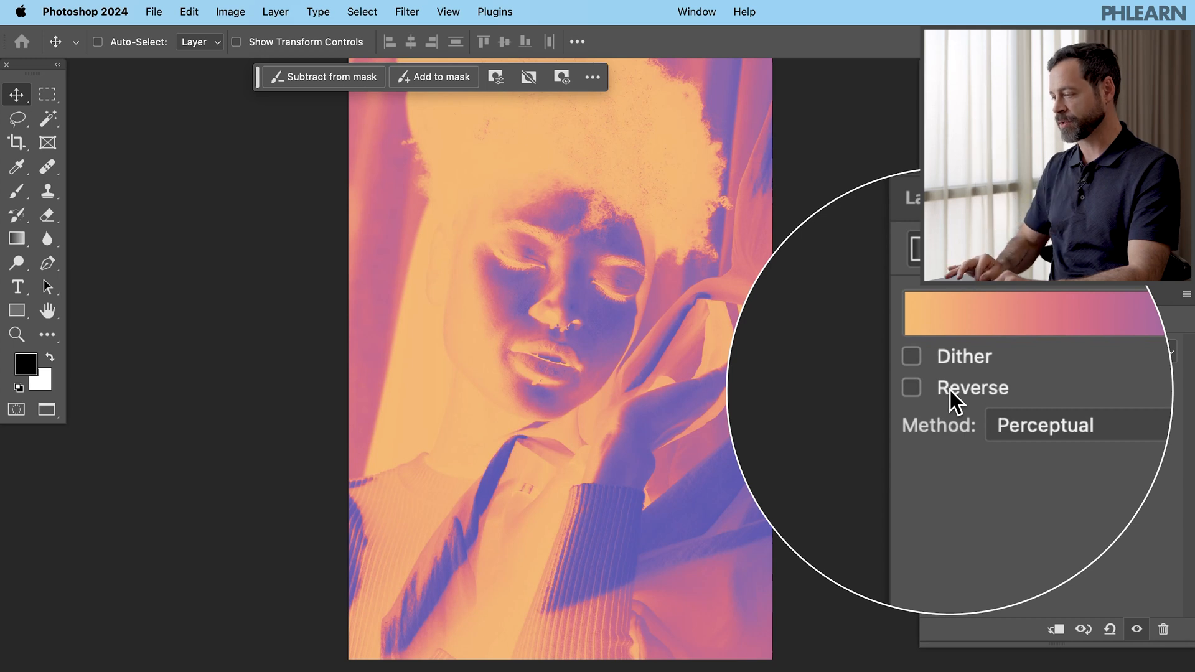
{"action": "left_click", "coordinate": [911, 388]}
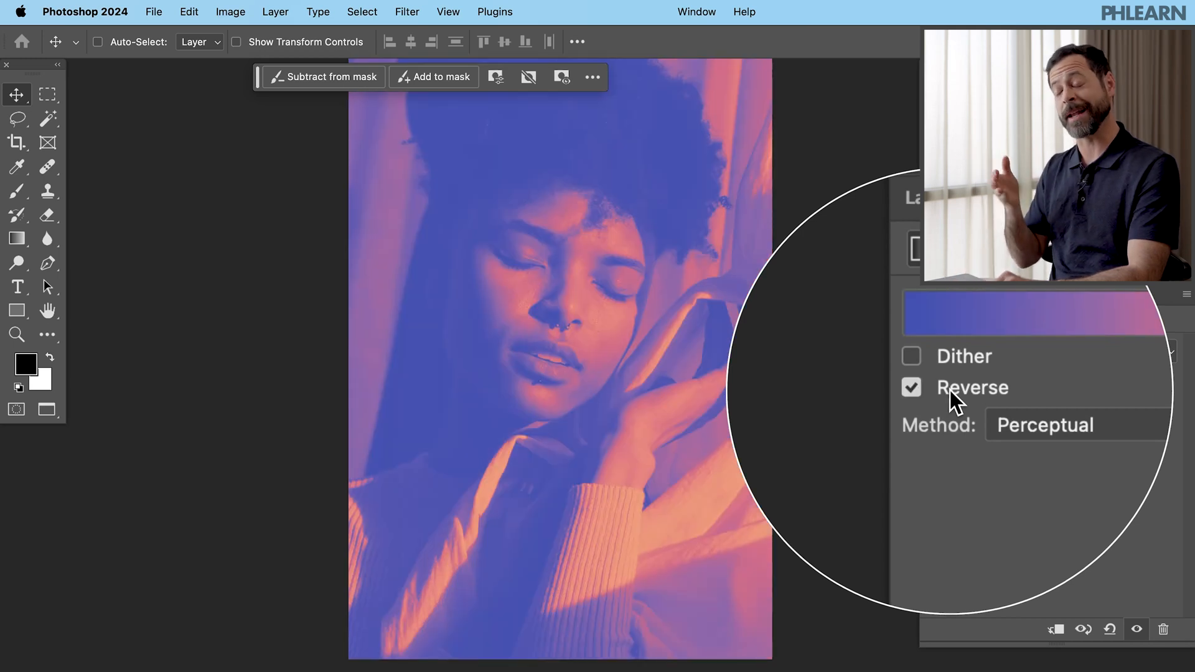
{"action": "left_click", "coordinate": [941, 293]}
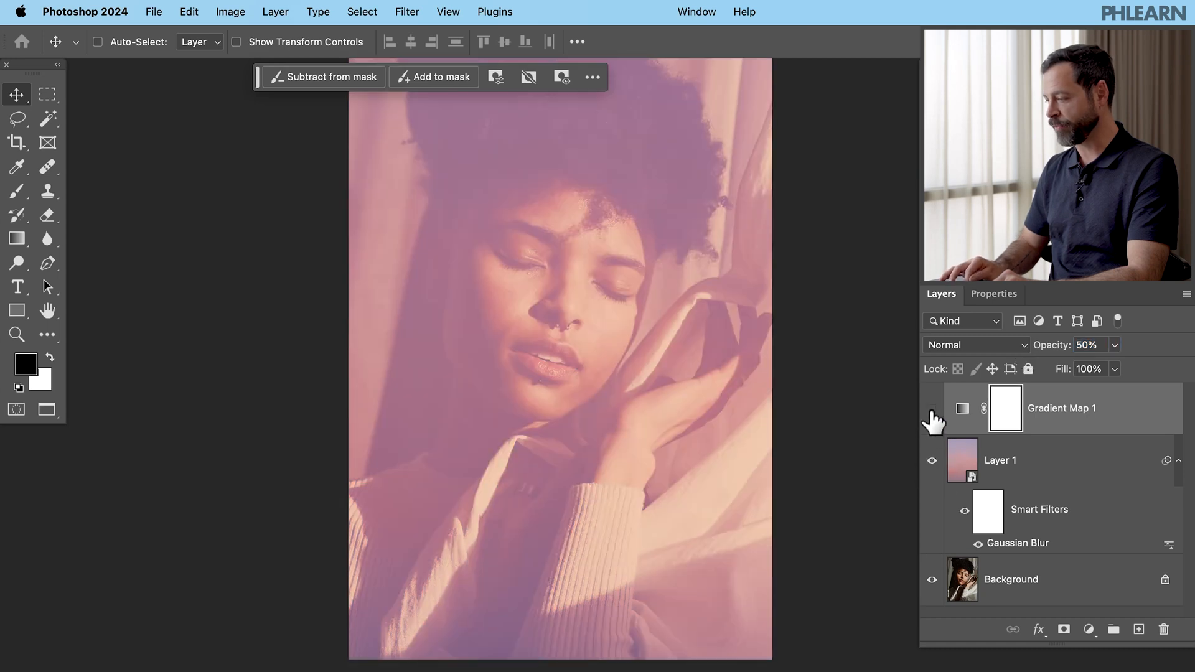
- Drag the Gradient Map layer's opacity down toward 50%
{"action": "left_click_drag", "start_coordinate": [1090, 345], "coordinate": [1067, 345]}
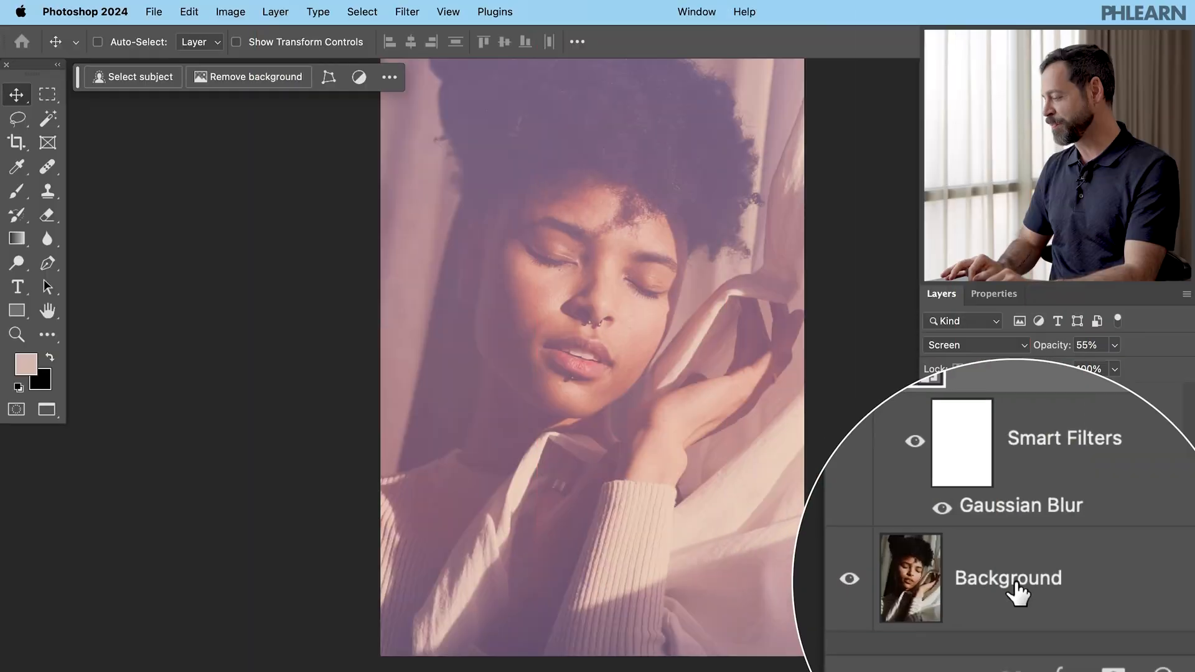
- Duplicate the Background layer and convert the copy to a Smart Object
{"action": "left_click", "coordinate": [1008, 576]}
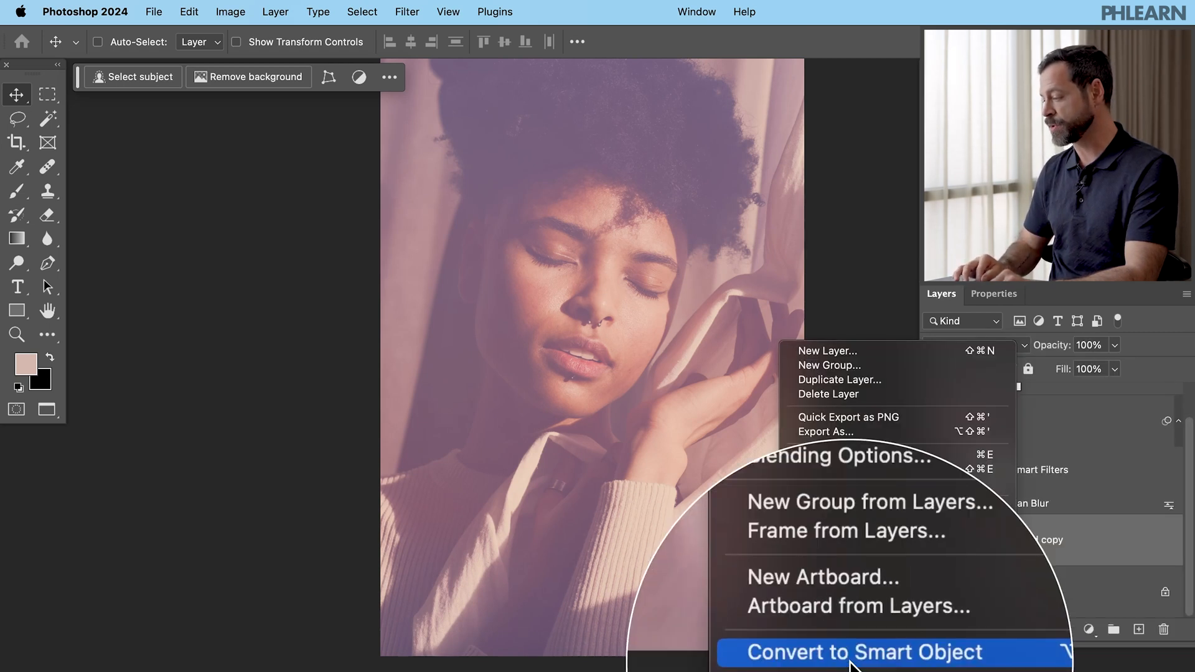
{"action": "left_click", "coordinate": [871, 670]}
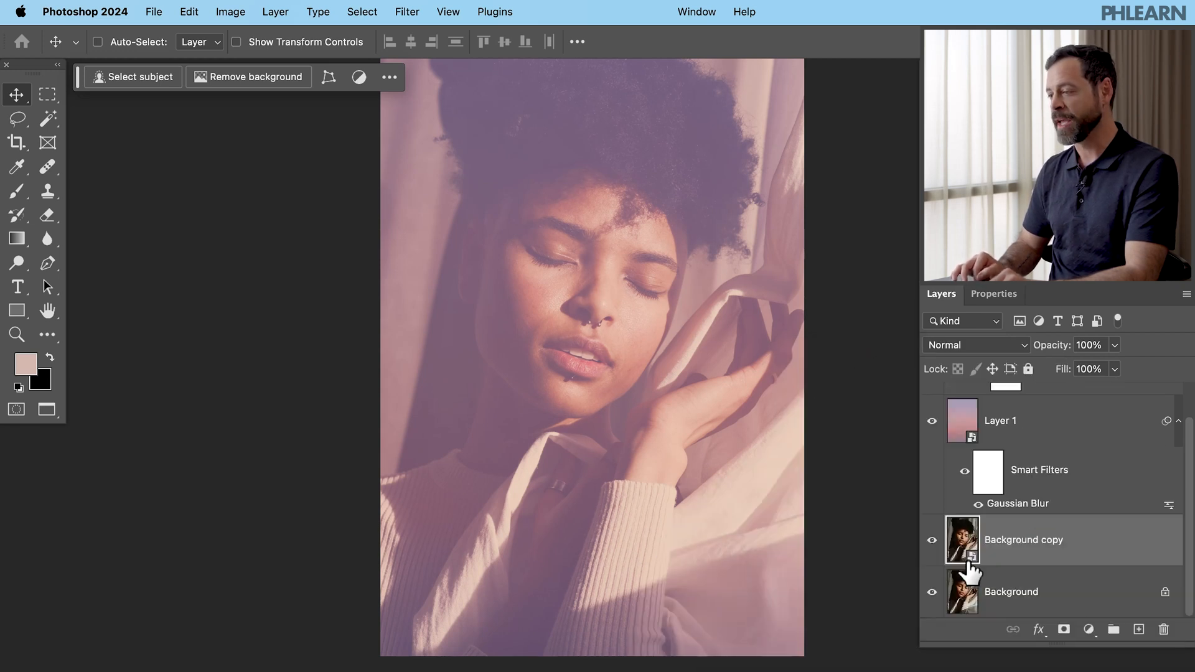
- Motion Blur the Background copy at 13° angle and 36 px distance
{"action": "left_click", "coordinate": [407, 11]}
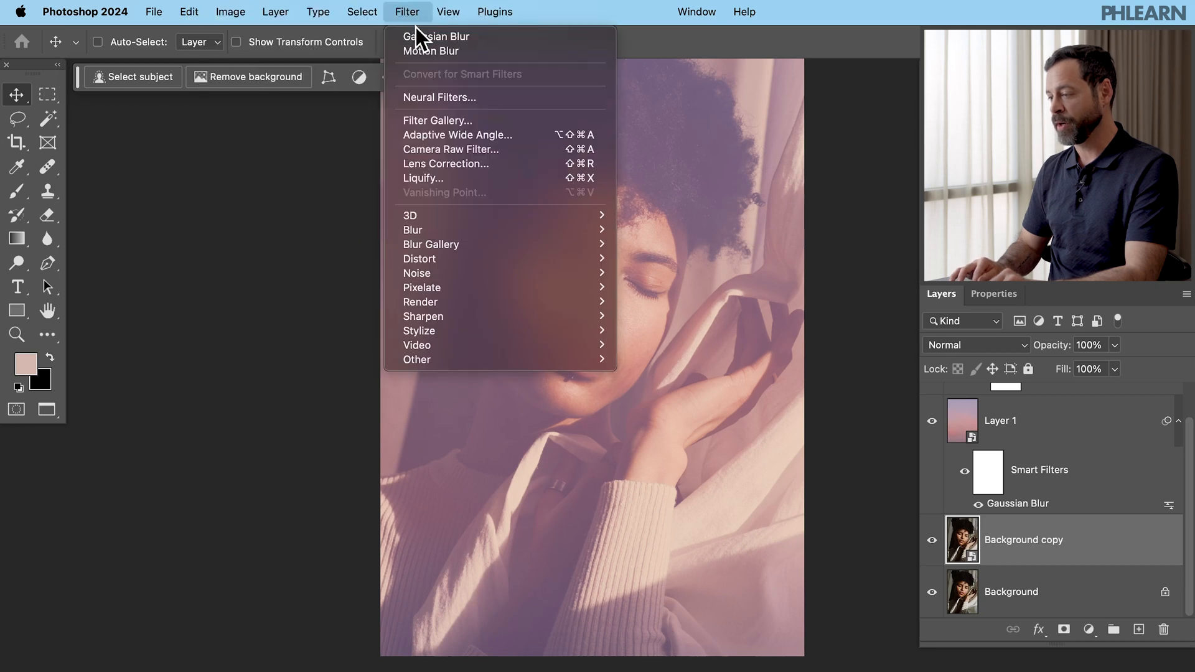
{"action": "mouse_move", "coordinate": [448, 229]}
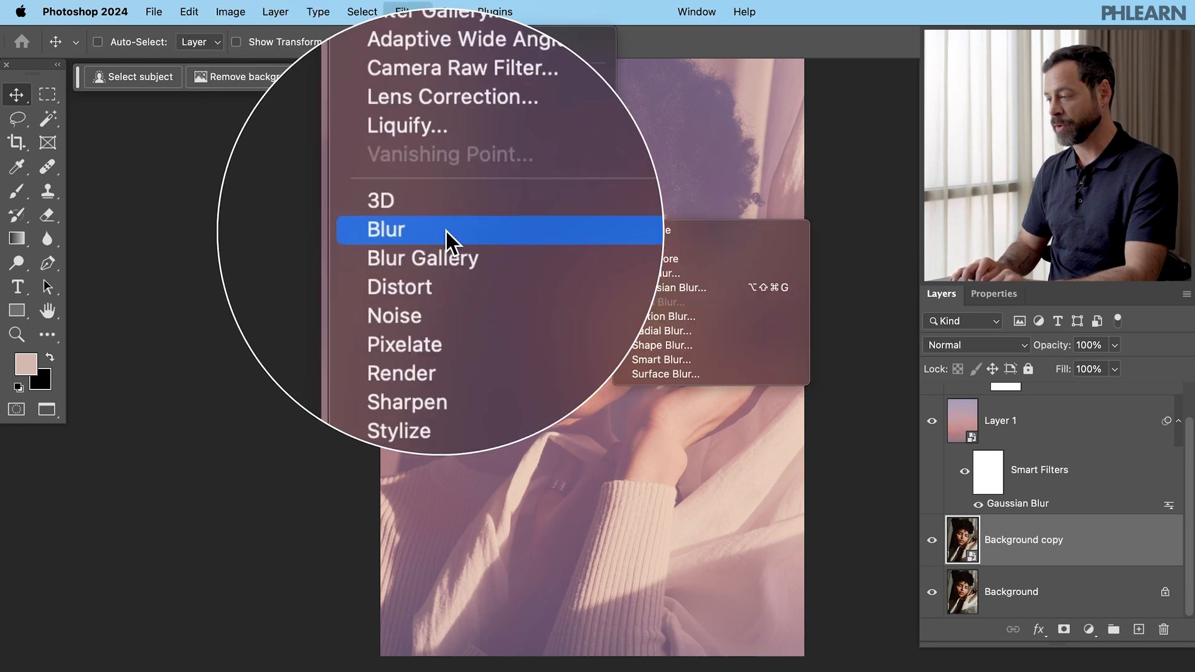
{"action": "left_click", "coordinate": [660, 316]}
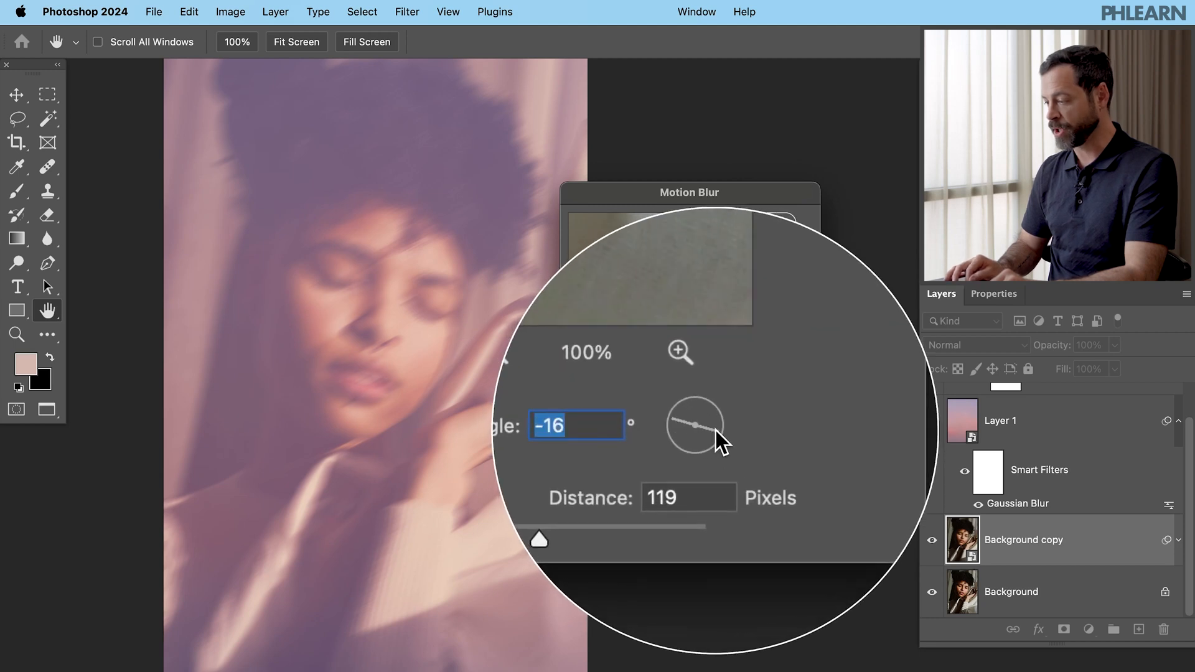
{"action": "left_click_drag", "start_coordinate": [712, 416], "coordinate": [721, 434]}
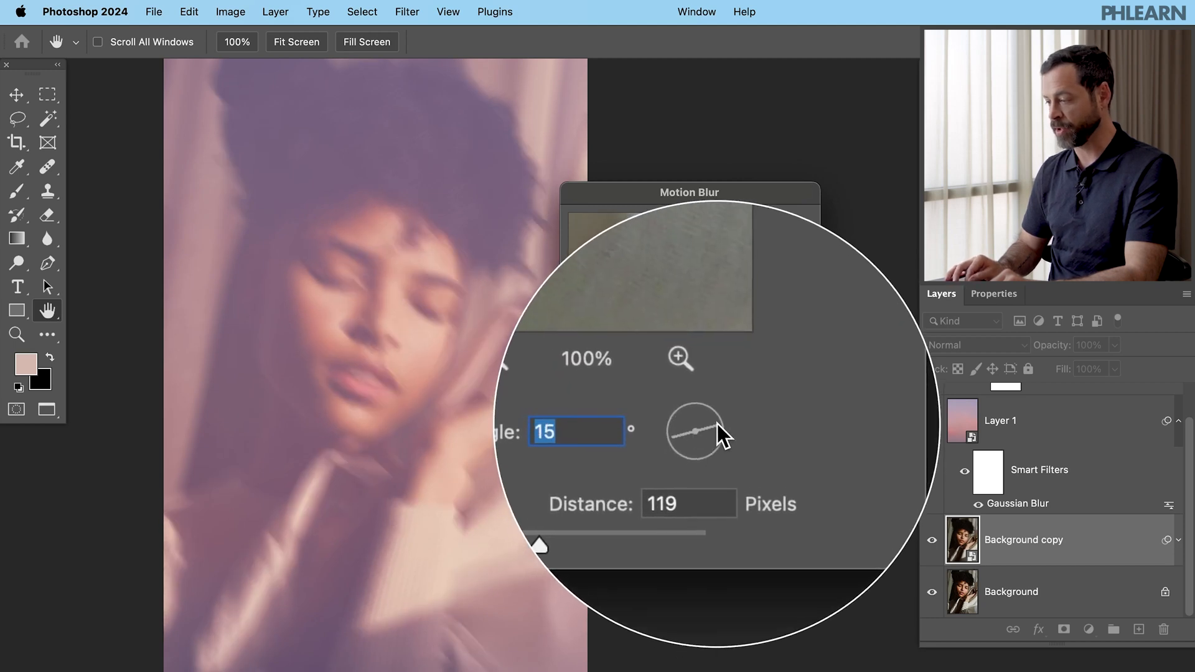
{"action": "left_click_drag", "start_coordinate": [701, 431], "coordinate": [694, 432]}
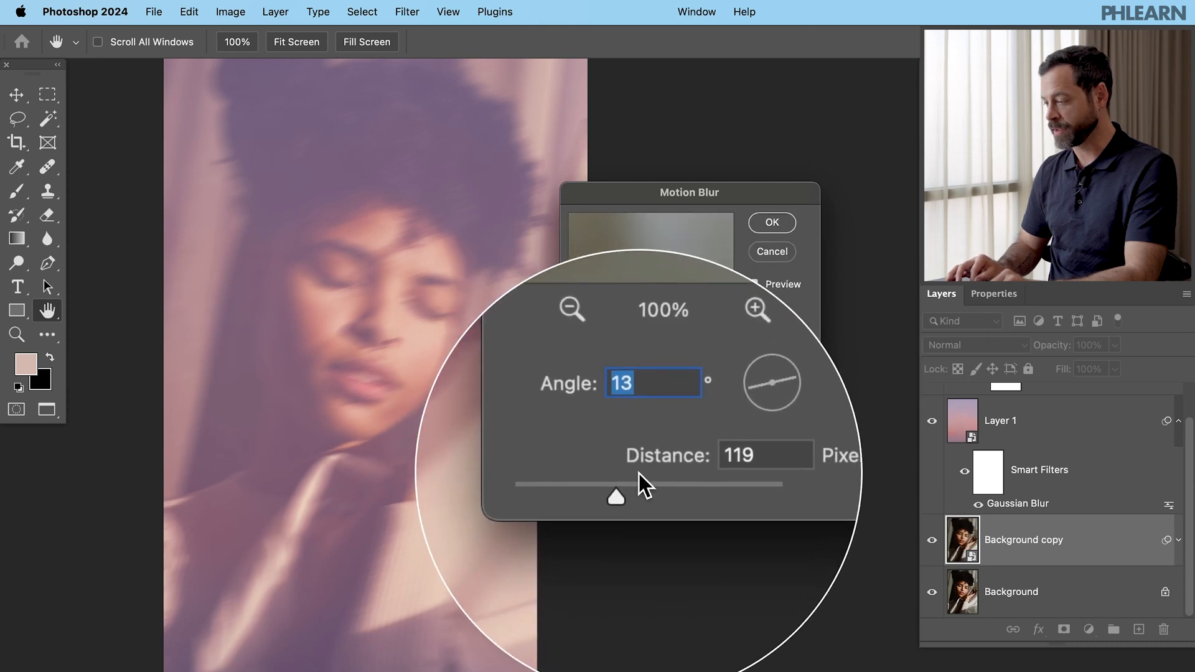
{"action": "left_click_drag", "start_coordinate": [640, 485], "coordinate": [602, 480]}
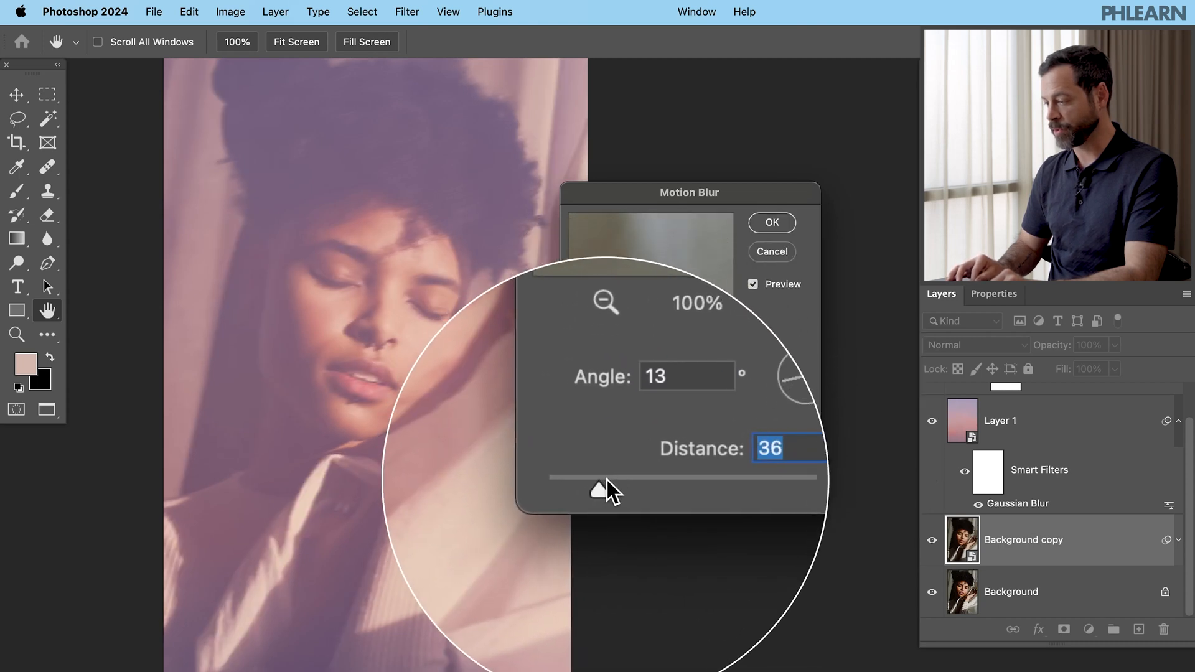
{"action": "left_click_drag", "start_coordinate": [608, 478], "coordinate": [661, 478]}
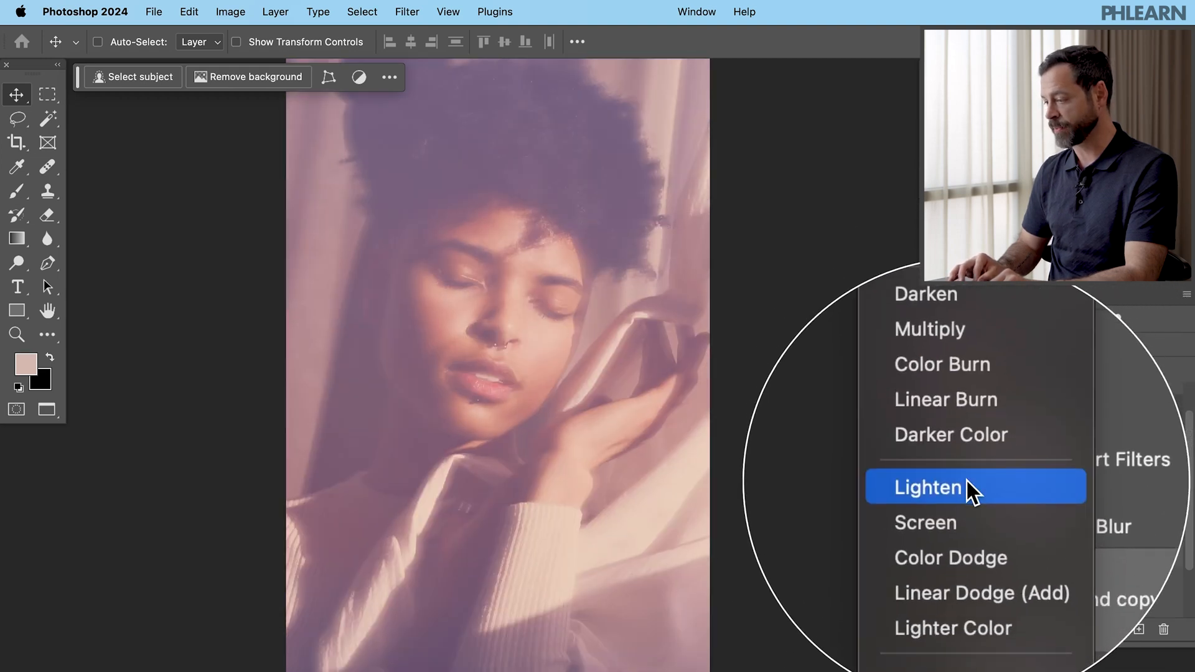
- Blend the blurred copy in Lighten mode and hide layers to compare before/after
{"action": "left_click", "coordinate": [927, 486]}
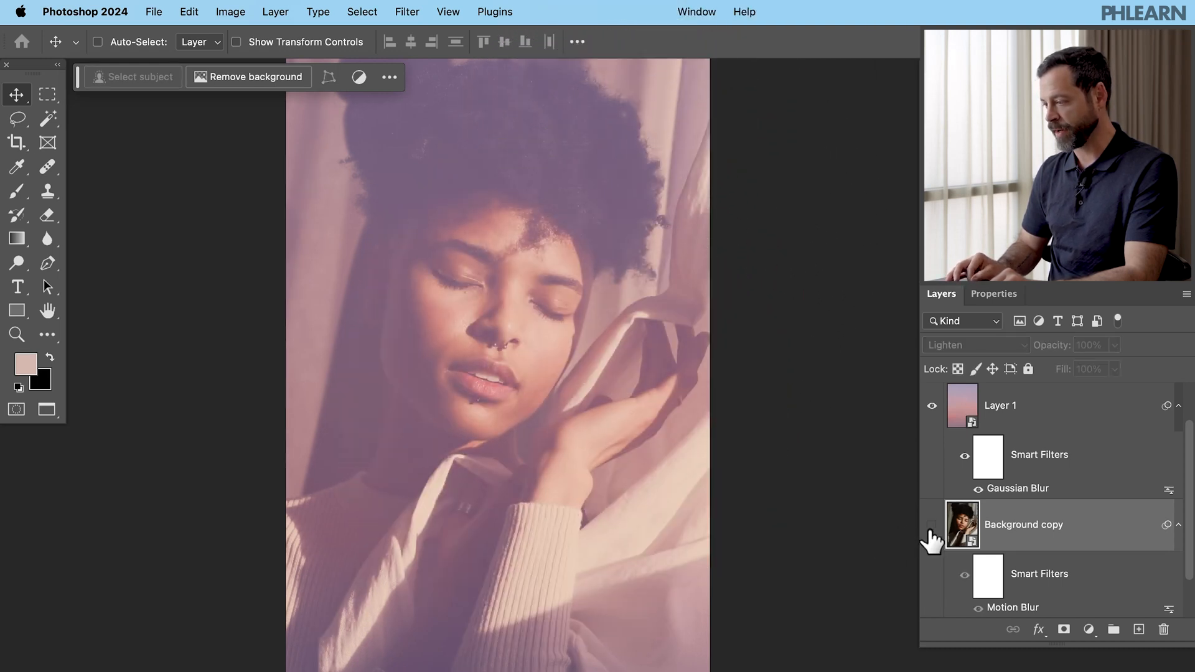
{"action": "left_click", "coordinate": [929, 524]}
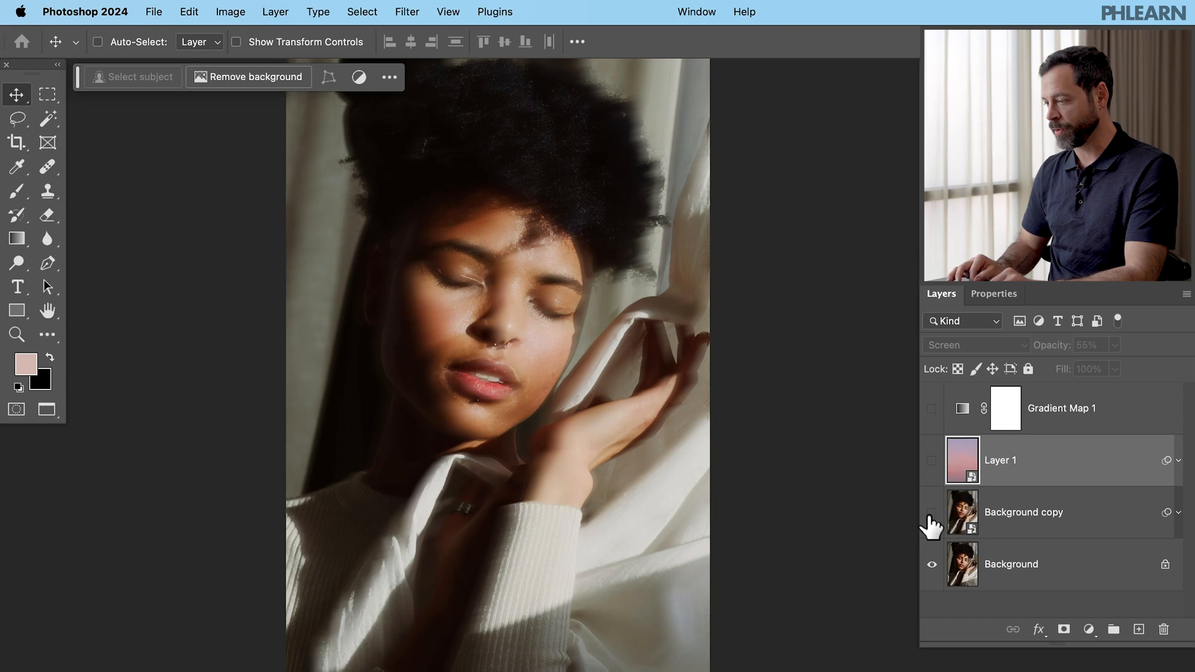
{"action": "left_click", "coordinate": [931, 513]}
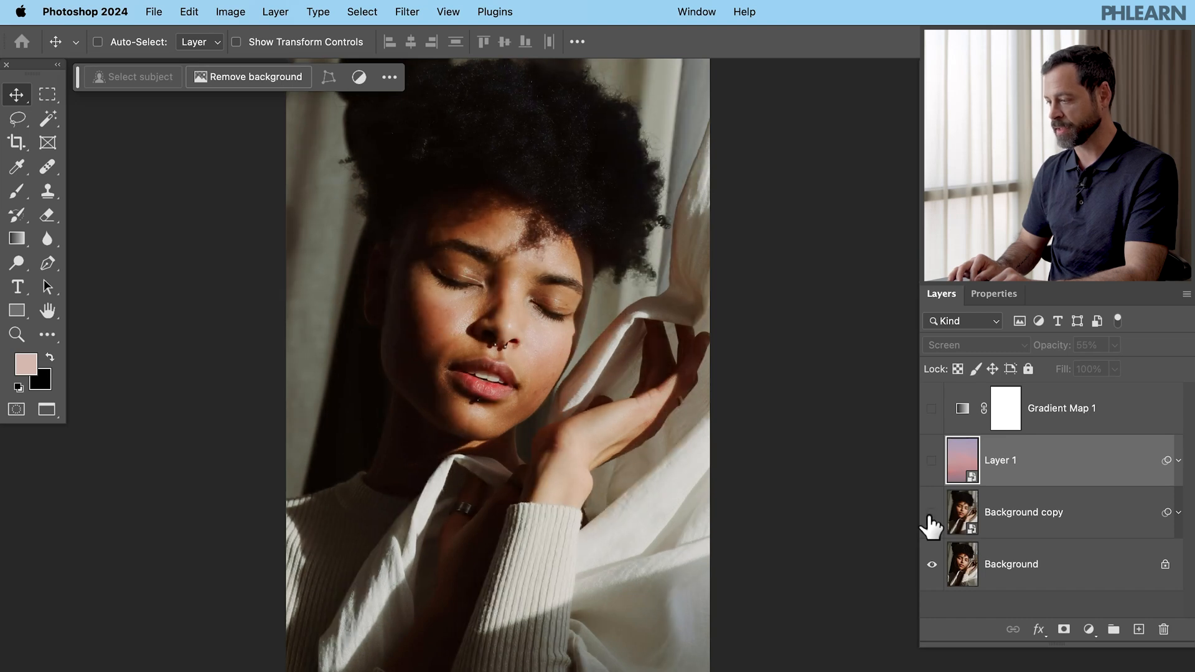
- Turn the glow copy and the sunset sky layer back on
{"action": "left_click", "coordinate": [931, 513]}
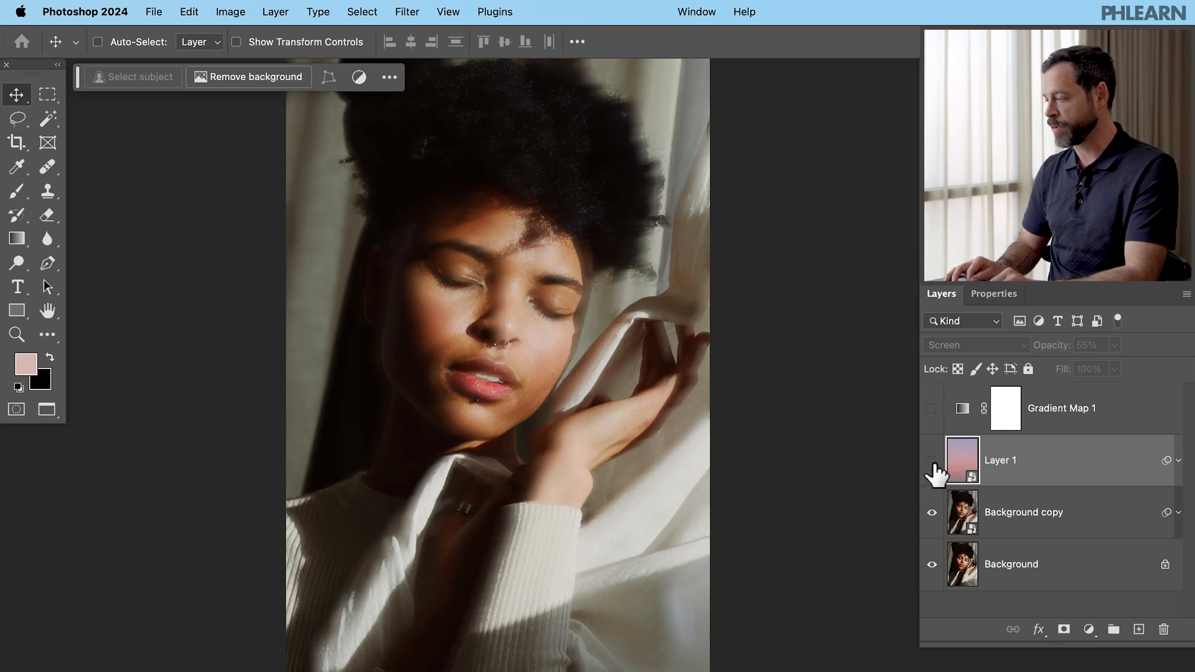
{"action": "left_click", "coordinate": [931, 460]}
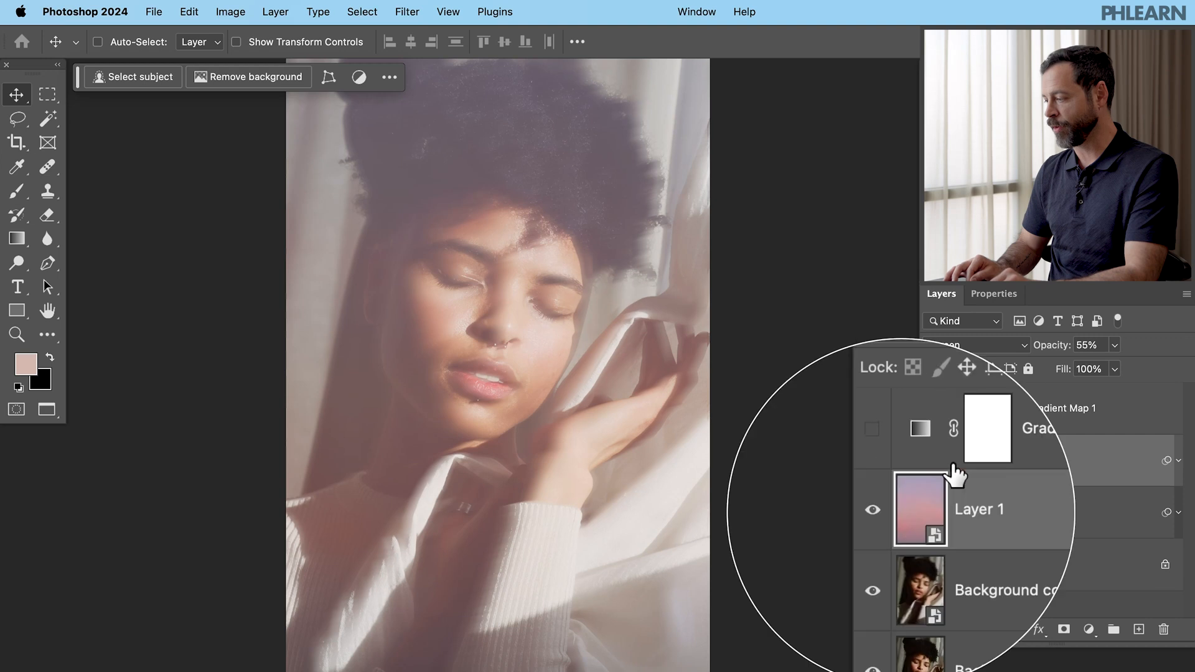